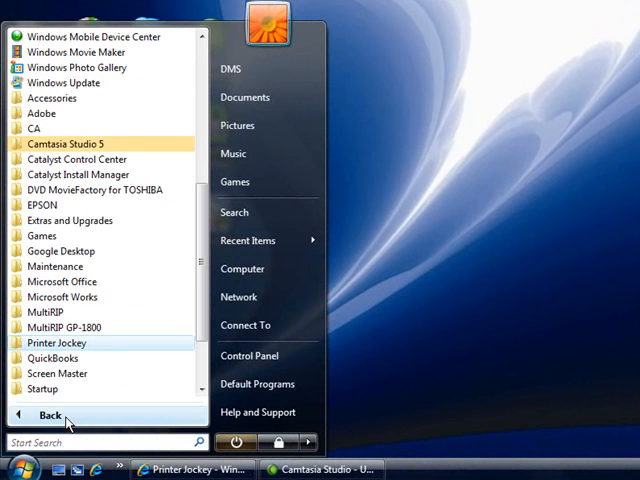
mouse_move(56, 344)
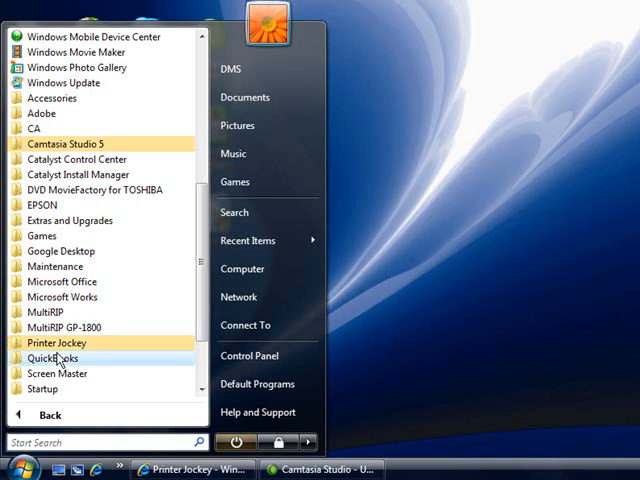
Step: Launch Printer Jockey from the Start menu so its registration prompt appears
click(56, 344)
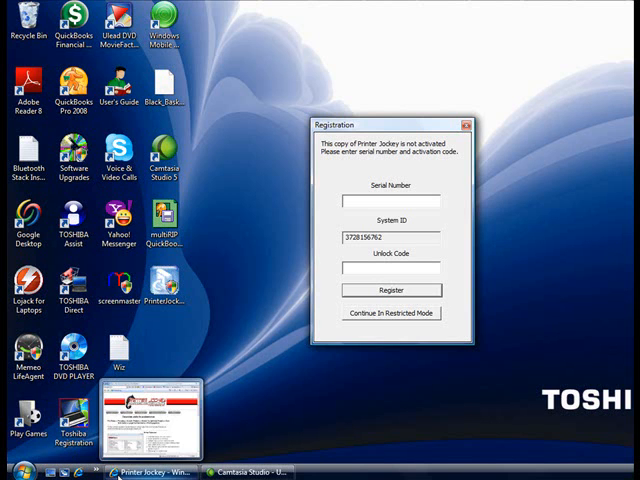
Step: Switch to the Internet Explorer window showing the C-Horse Software registration page
click(144, 478)
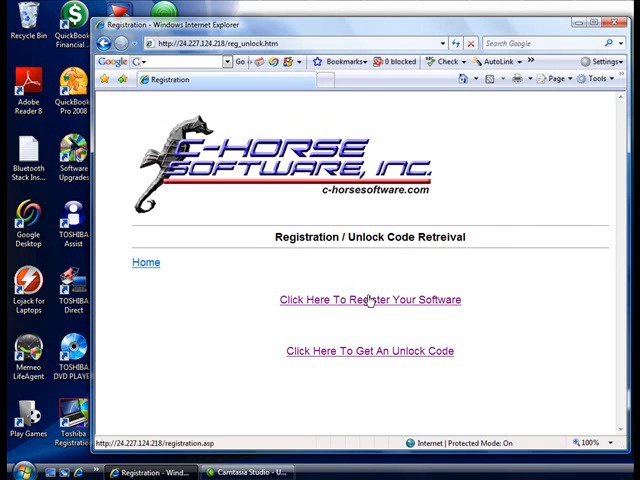
Step: Open the 'Register Your Software' form and scroll to view its contact and serial number fields
click(370, 300)
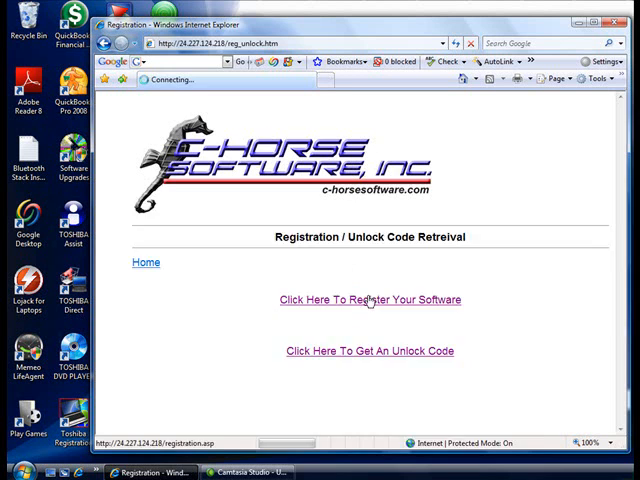
click(368, 300)
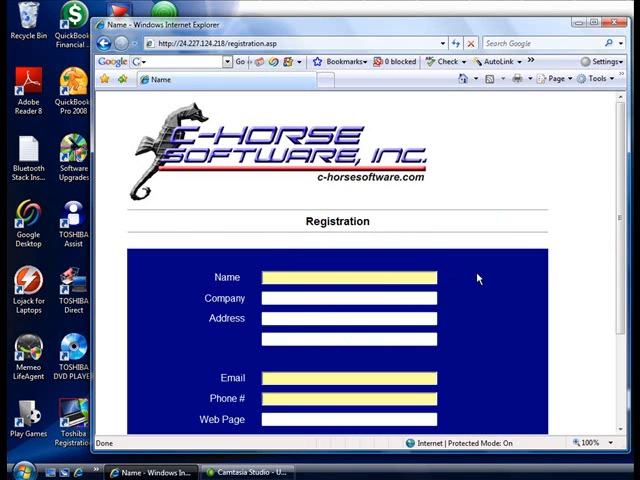
scroll(down, 3)
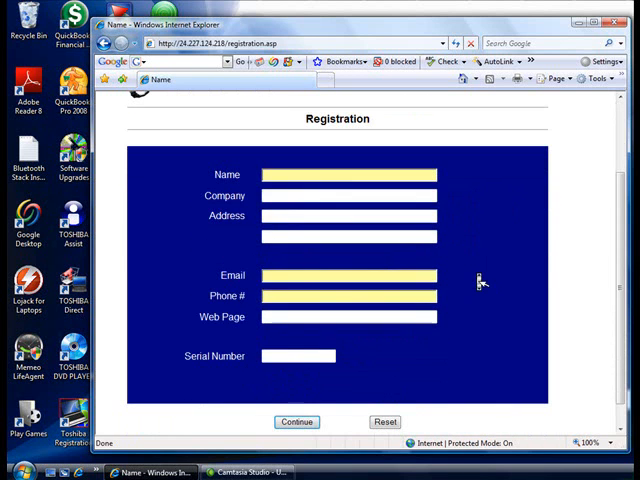
mouse_move(480, 278)
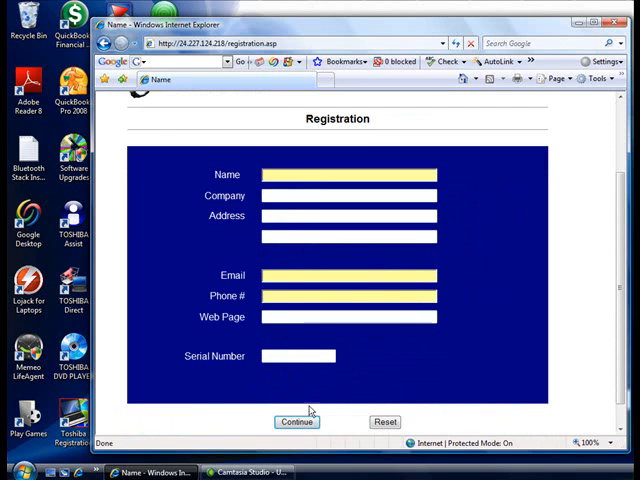
mouse_move(270, 270)
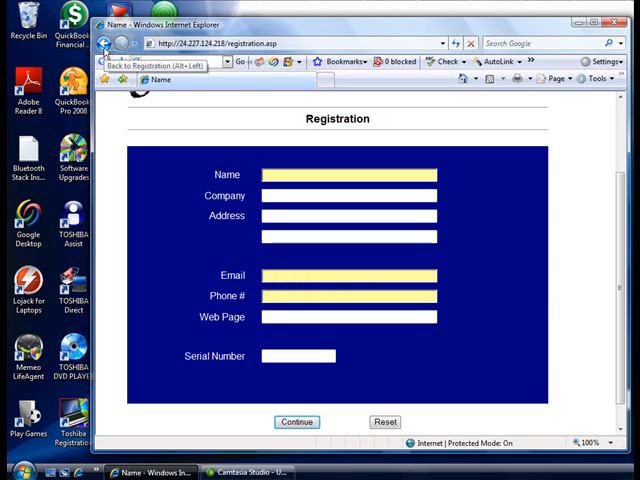
Step: Go back, request the unlock code page, then return to Printer Jockey's registration dialog
click(104, 44)
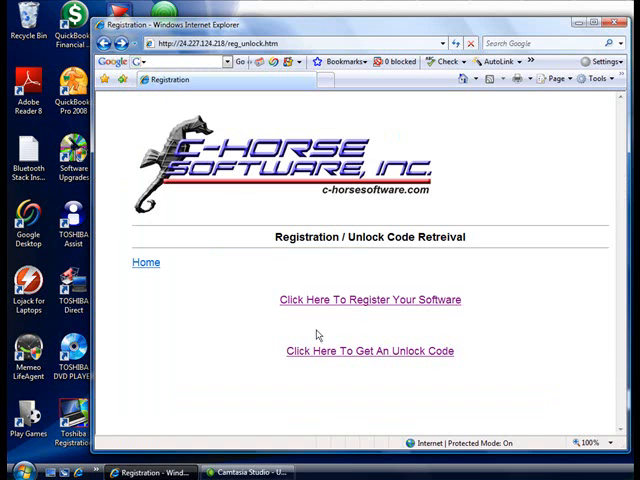
click(370, 352)
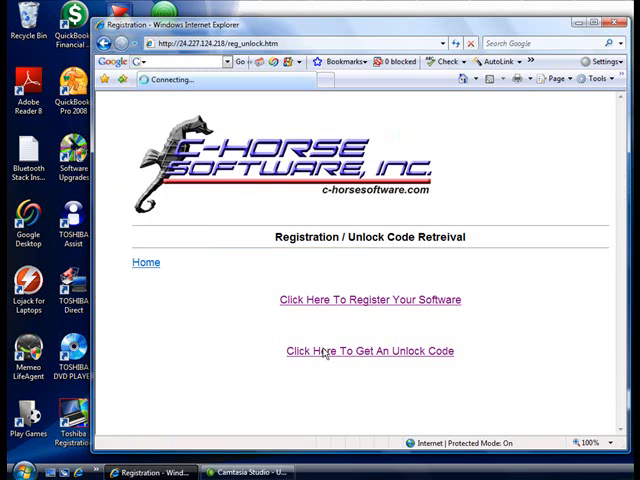
click(368, 352)
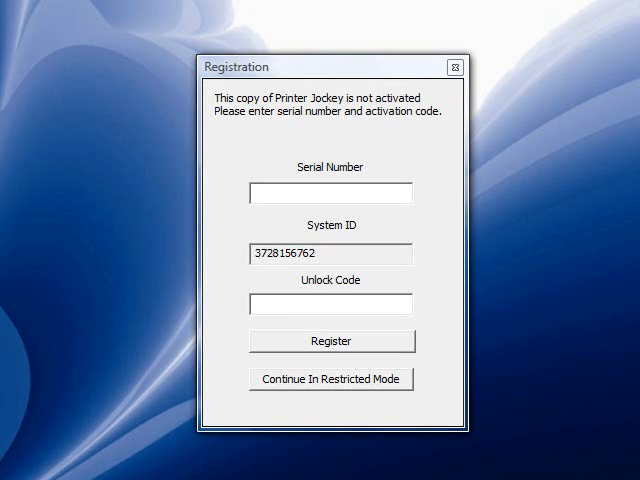
mouse_move(256, 368)
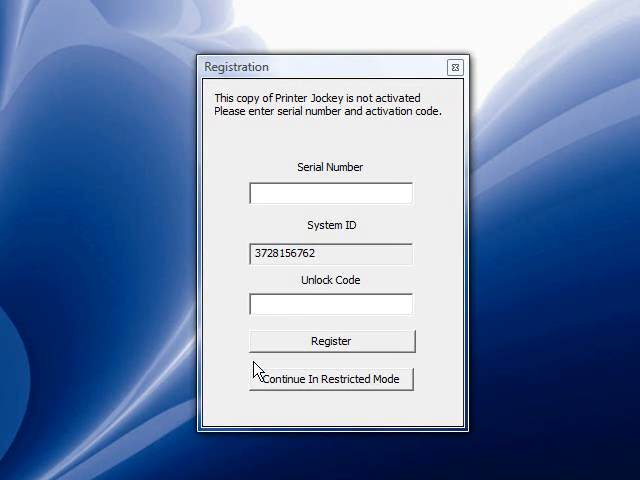